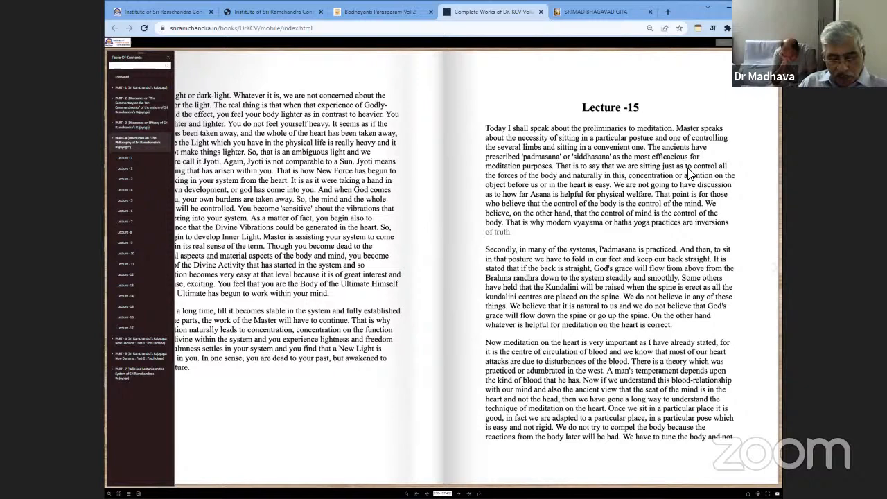
pyautogui.moveTo(741, 290)
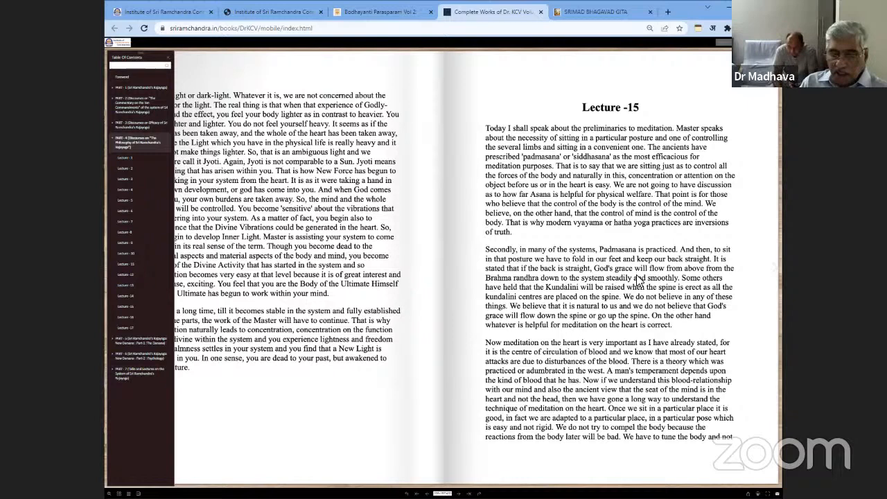
pyautogui.moveTo(641, 287)
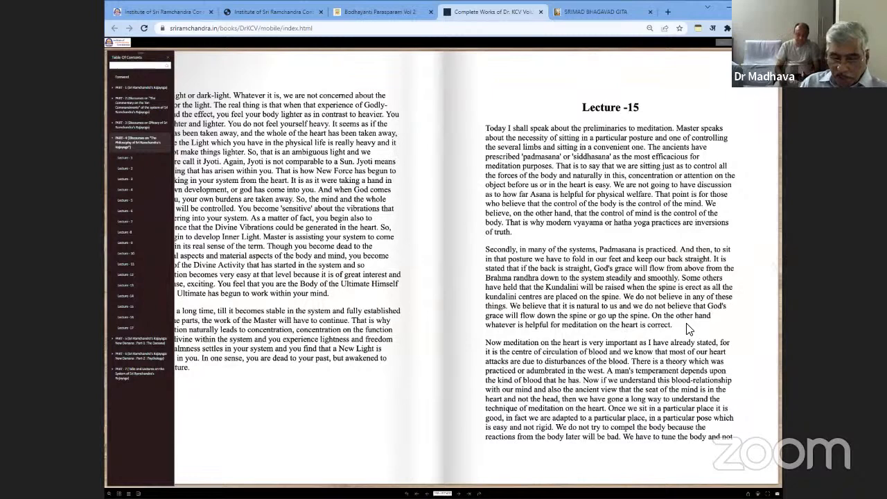
pyautogui.moveTo(683, 370)
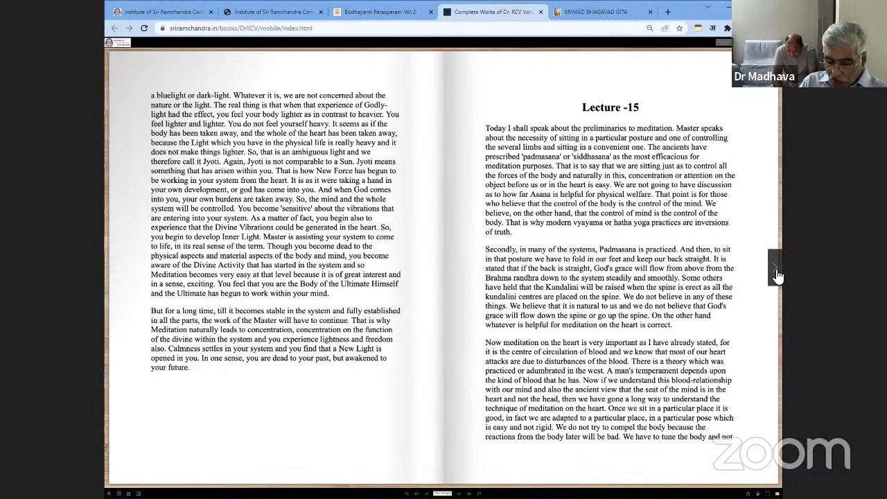
pyautogui.scroll(-3)
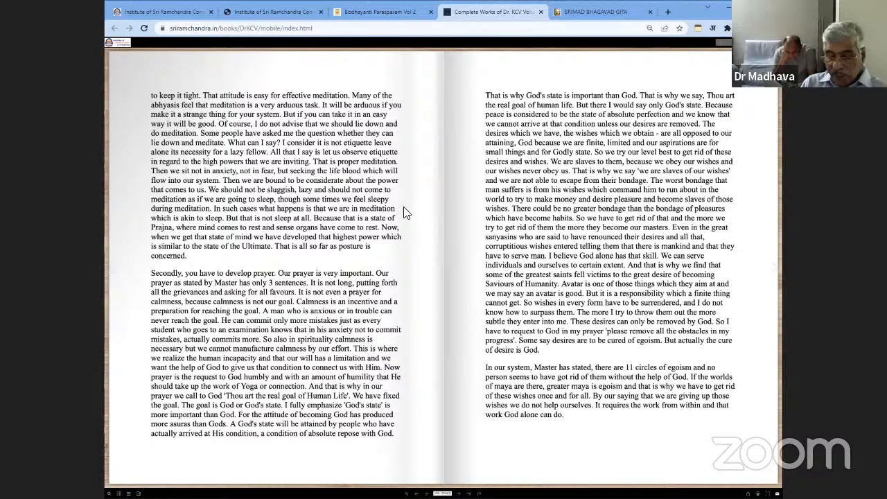
pyautogui.moveTo(469, 262)
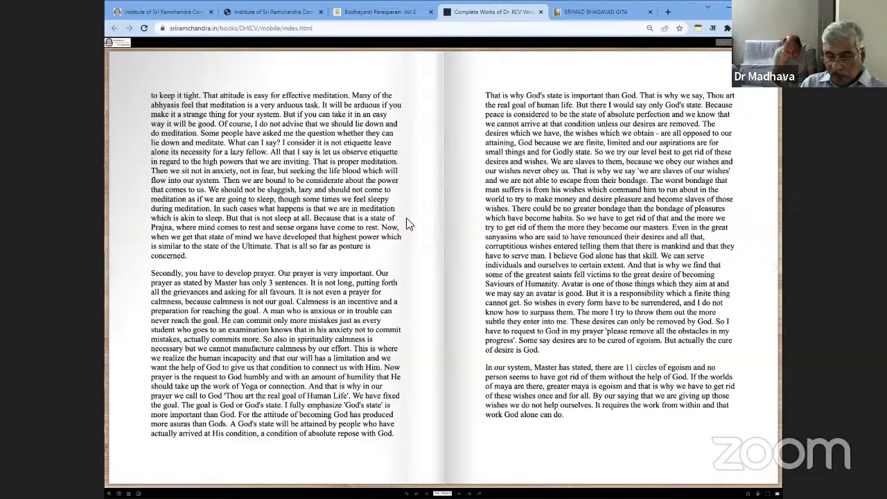
pyautogui.moveTo(401, 244)
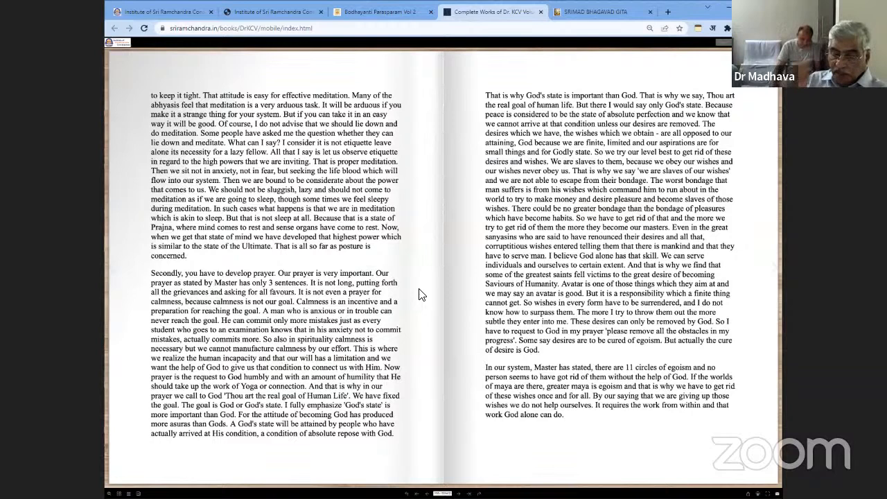
pyautogui.moveTo(398, 320)
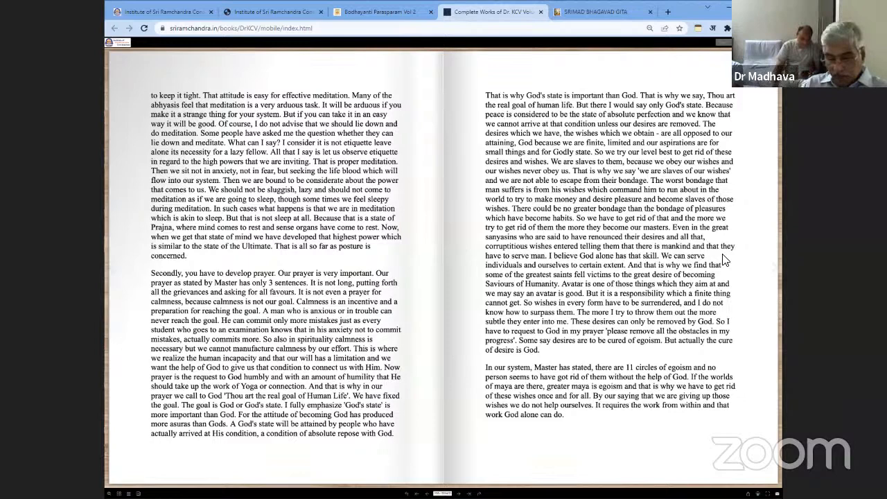
pyautogui.moveTo(731, 284)
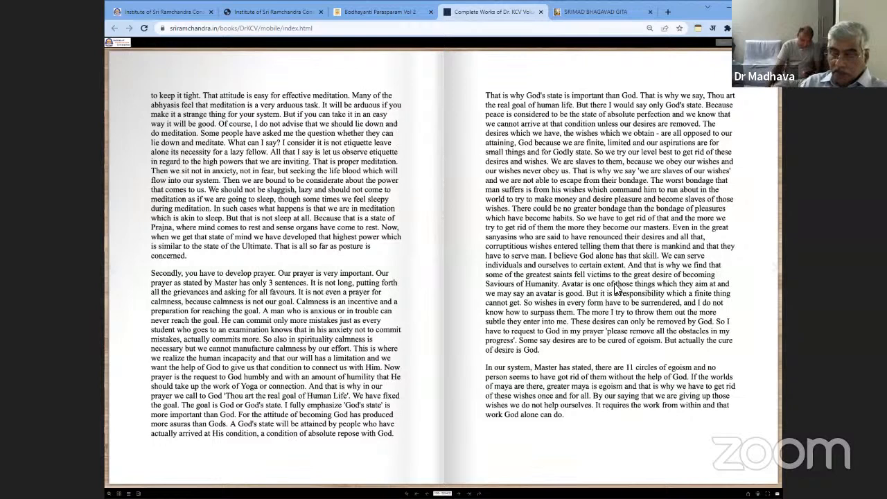
pyautogui.moveTo(734, 319)
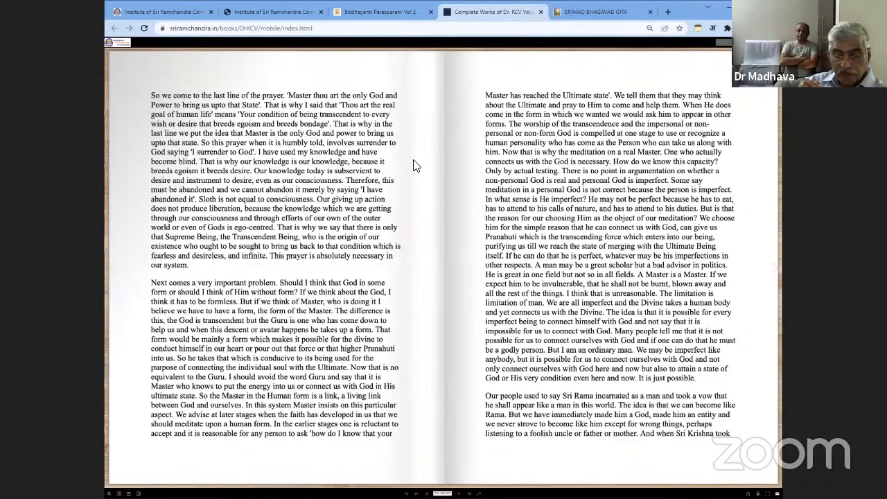
pyautogui.moveTo(405, 160)
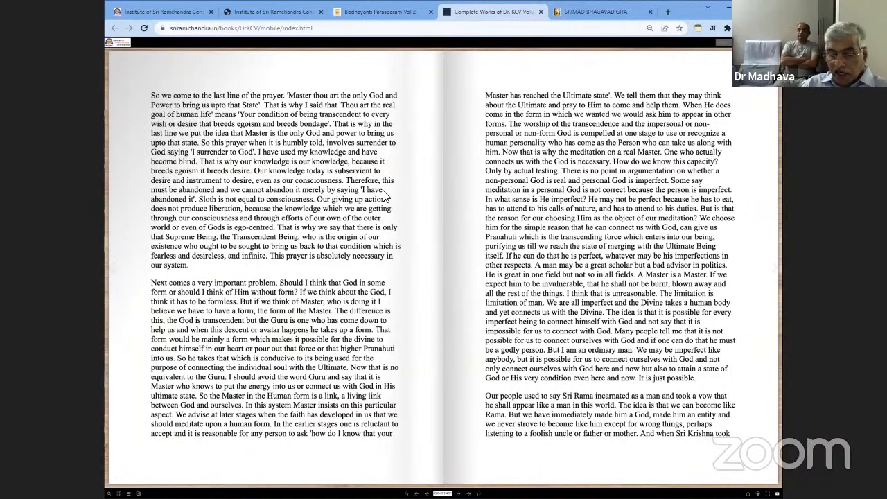
pyautogui.scroll(-3)
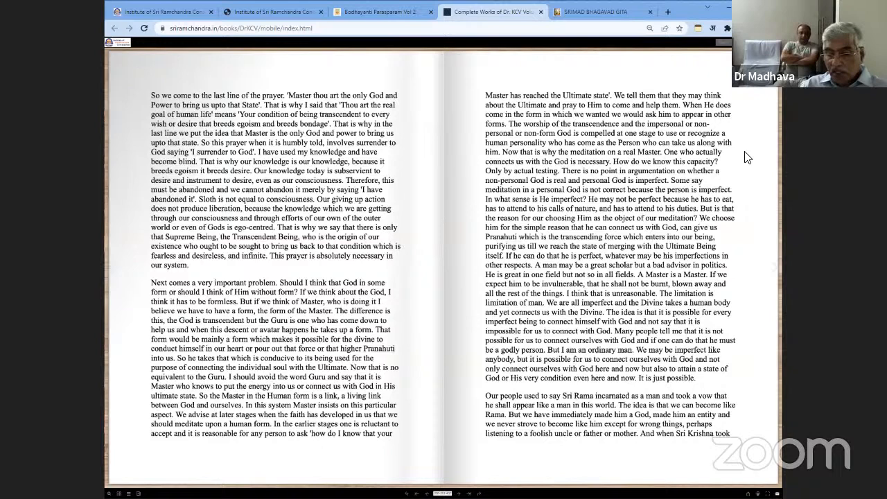
pyautogui.moveTo(752, 203)
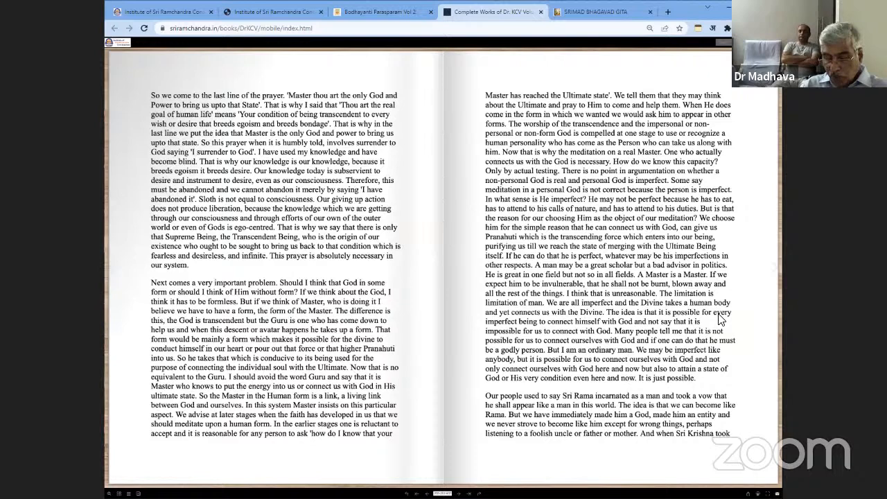
pyautogui.moveTo(725, 322)
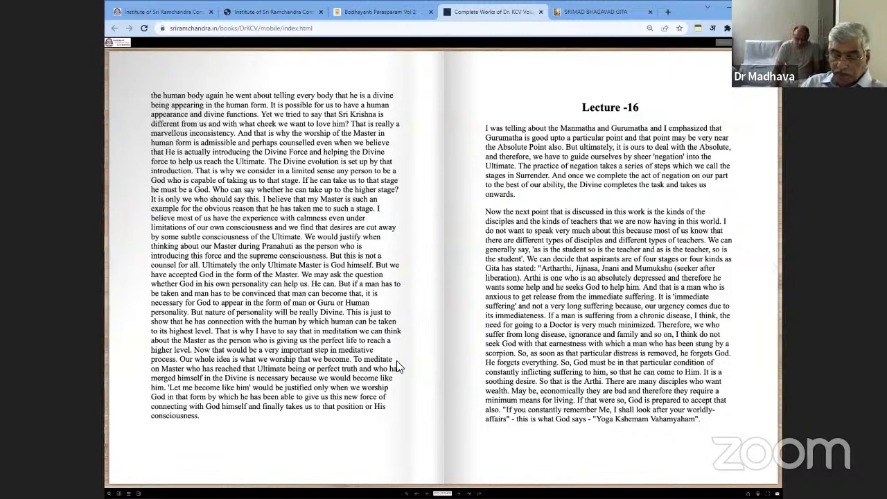
pyautogui.moveTo(409, 390)
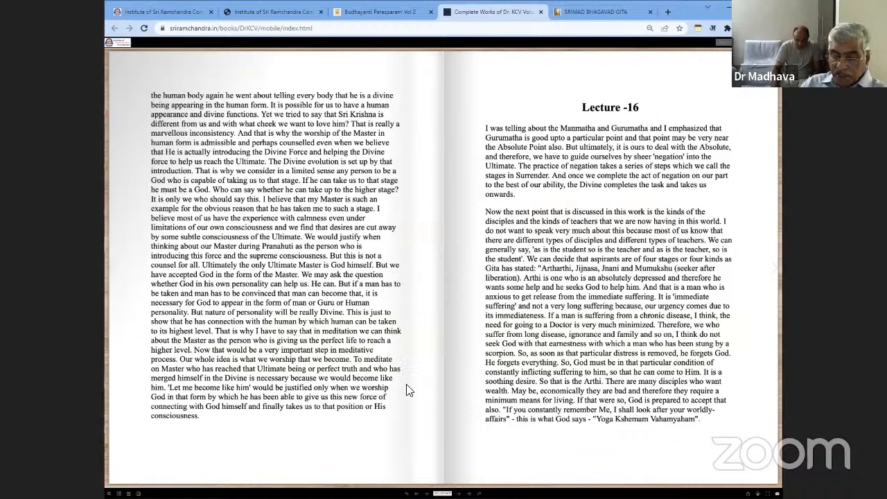